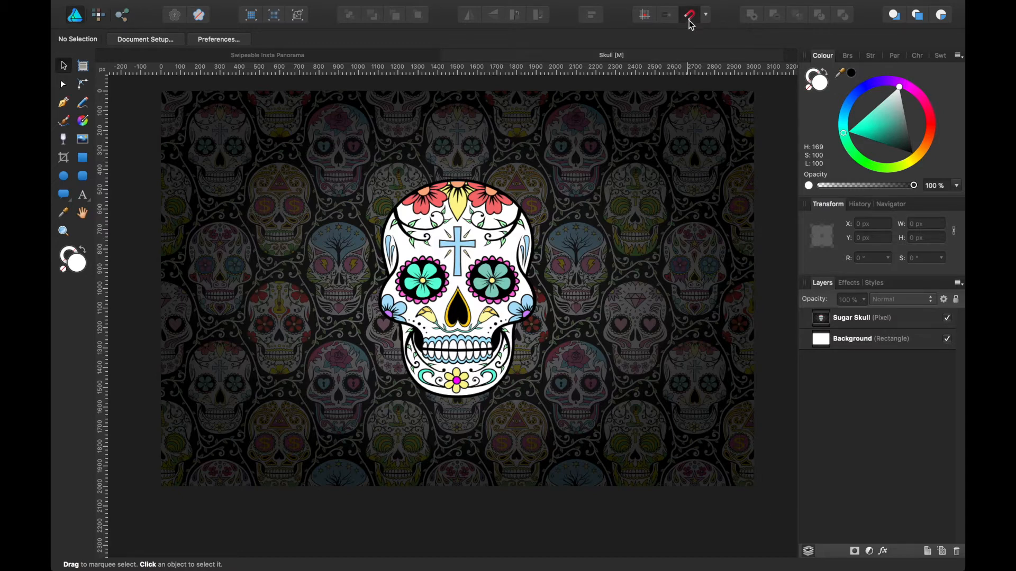
mouse_move(690, 14)
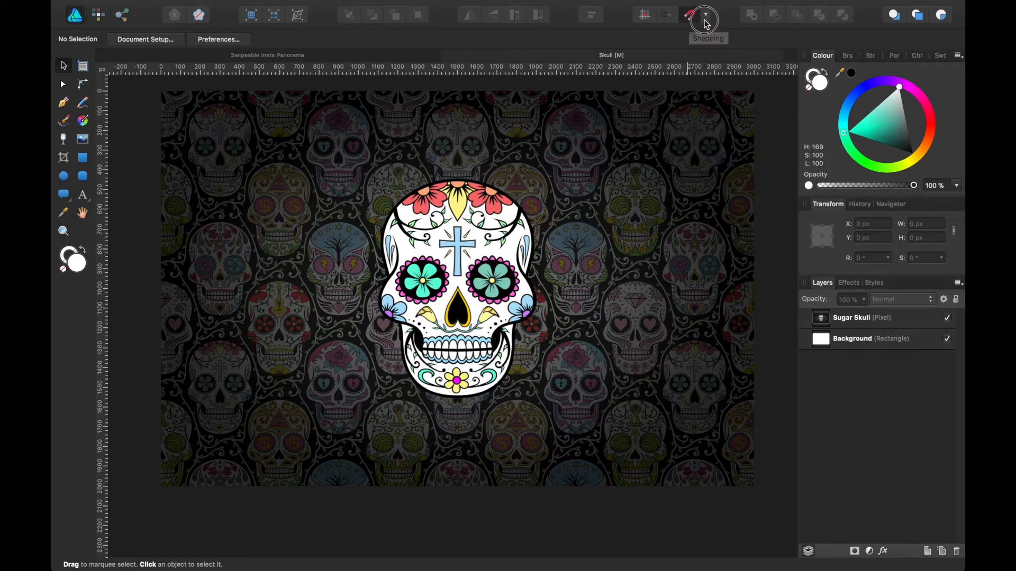
- Draw a white square of about 1208 px over the banner's left side, then nudge it up-left
click(690, 14)
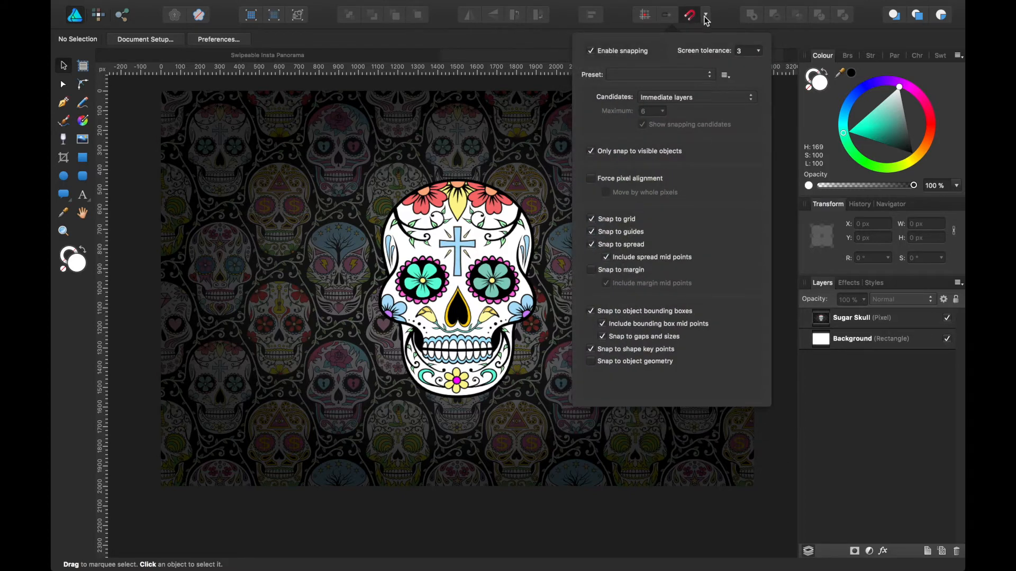
click(688, 14)
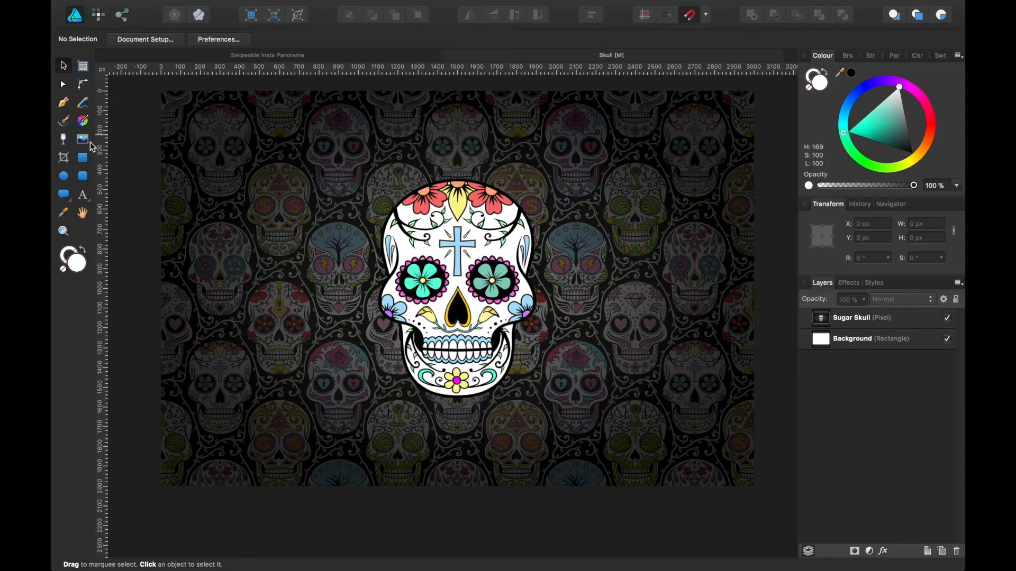
mouse_move(82, 157)
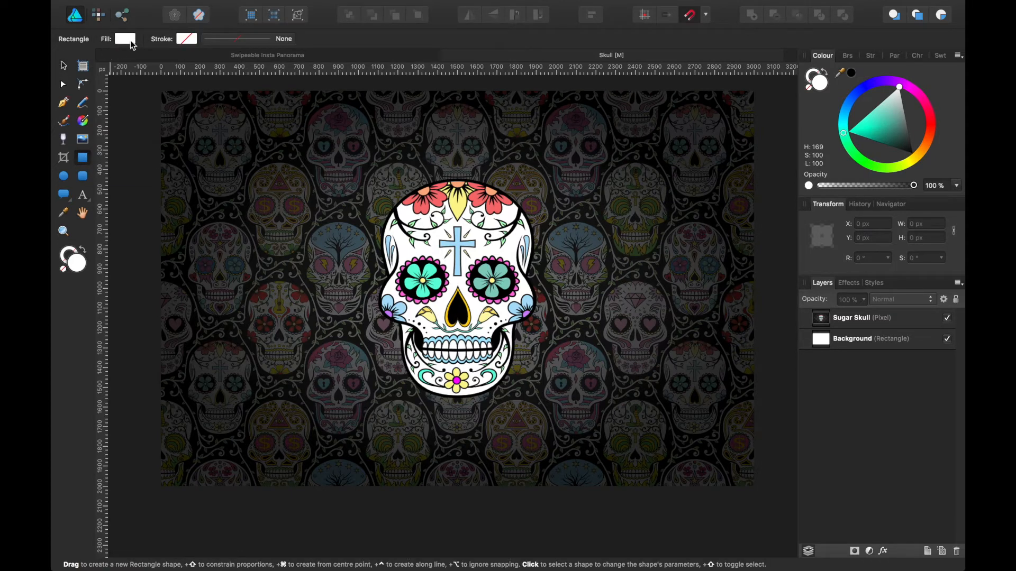
mouse_move(246, 171)
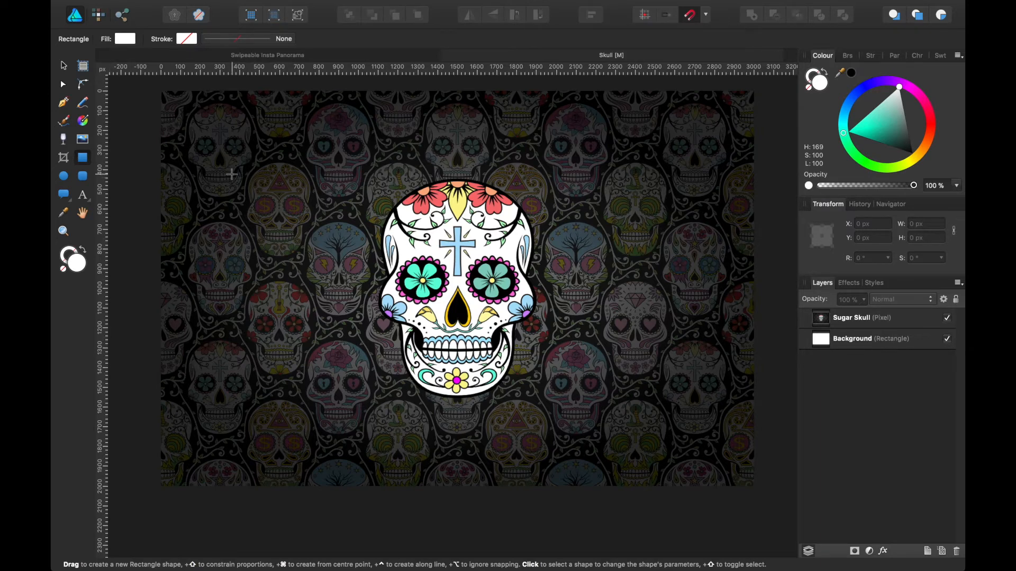
drag(231, 173, 291, 227)
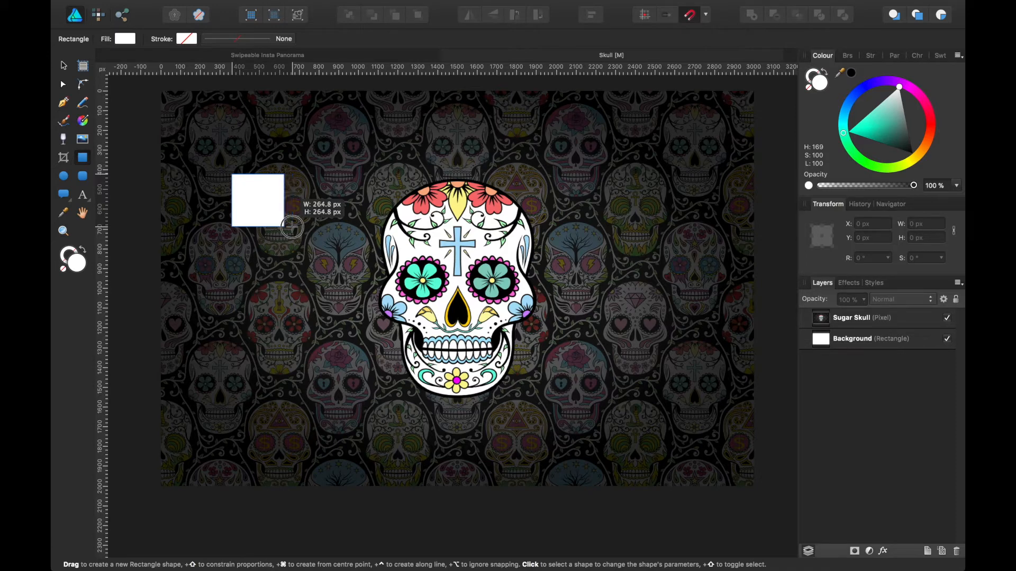
drag(292, 227, 400, 340)
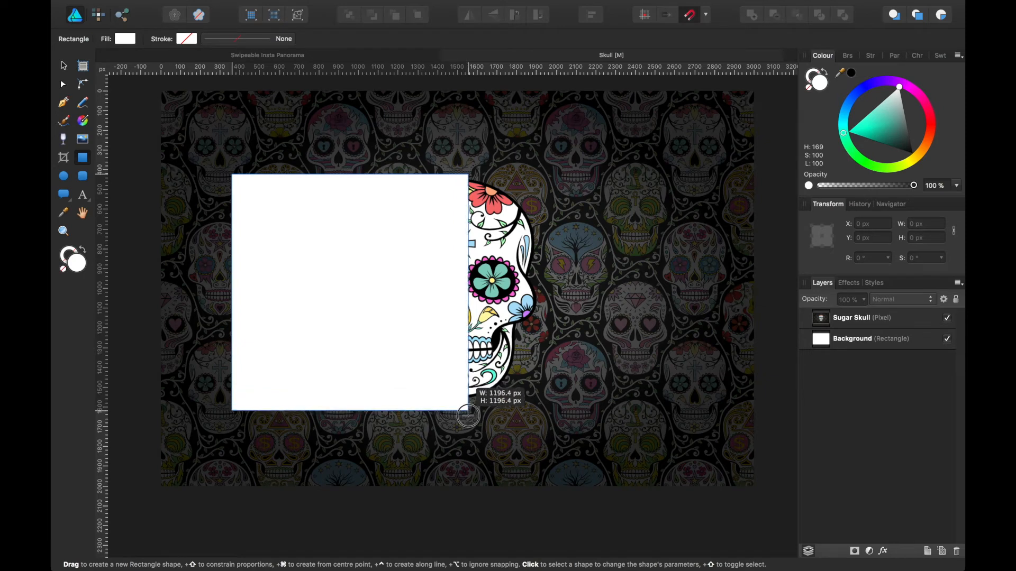
drag(467, 415, 471, 419)
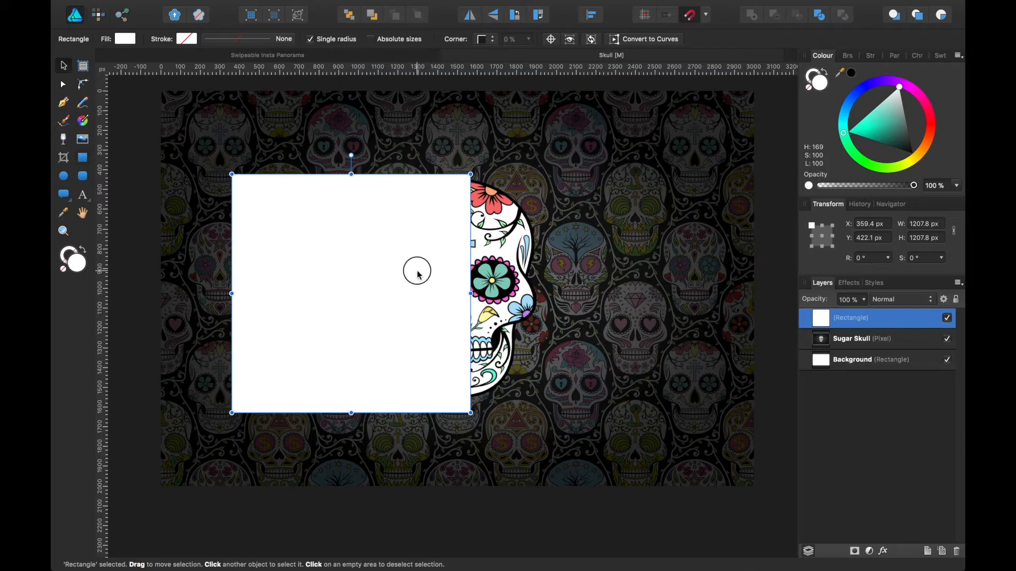
drag(418, 272, 402, 271)
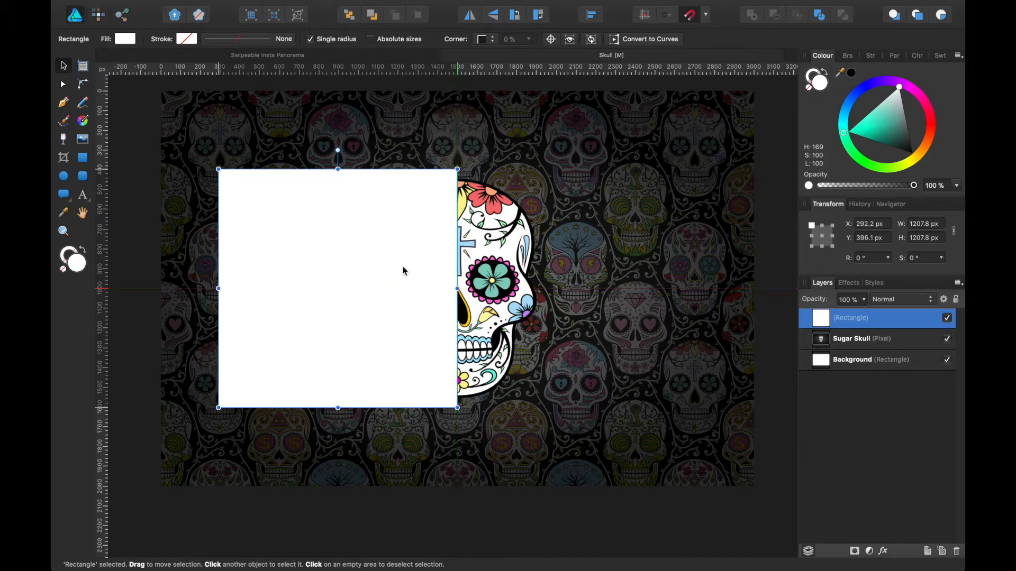
mouse_move(687, 298)
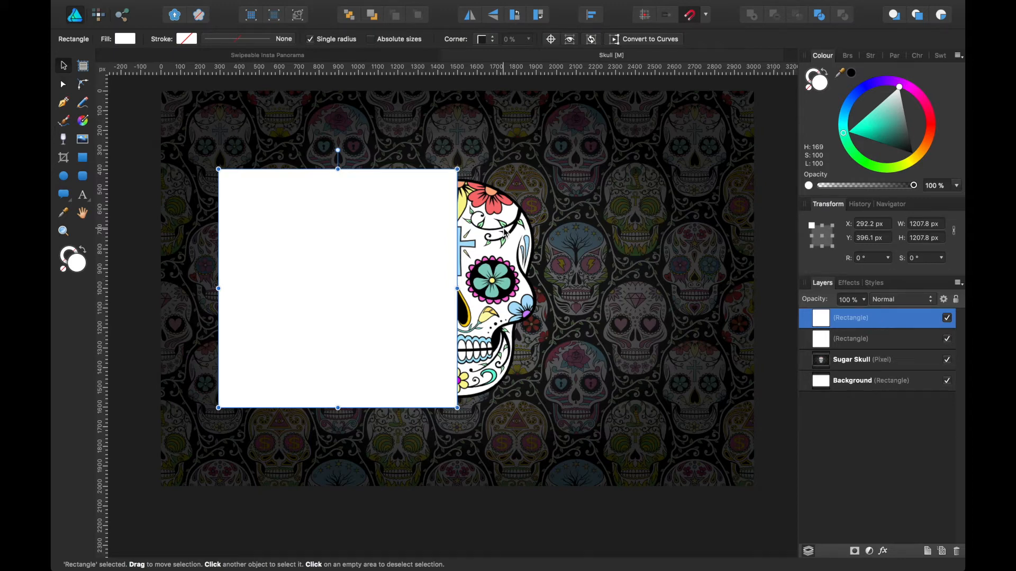
mouse_move(399, 240)
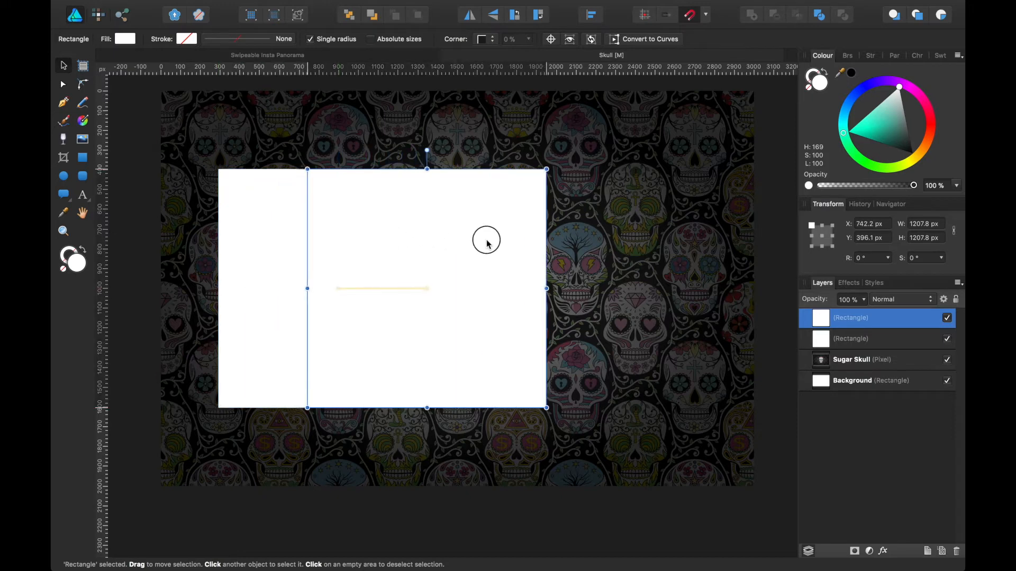
- Drag the duplicated square right until it sits flush beside the original
drag(485, 241, 604, 254)
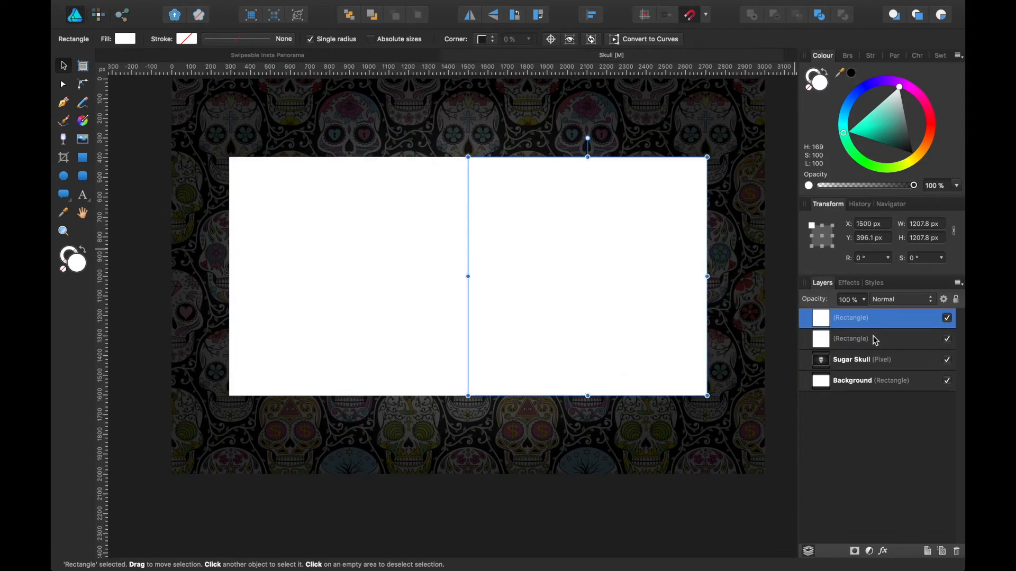
mouse_move(870, 334)
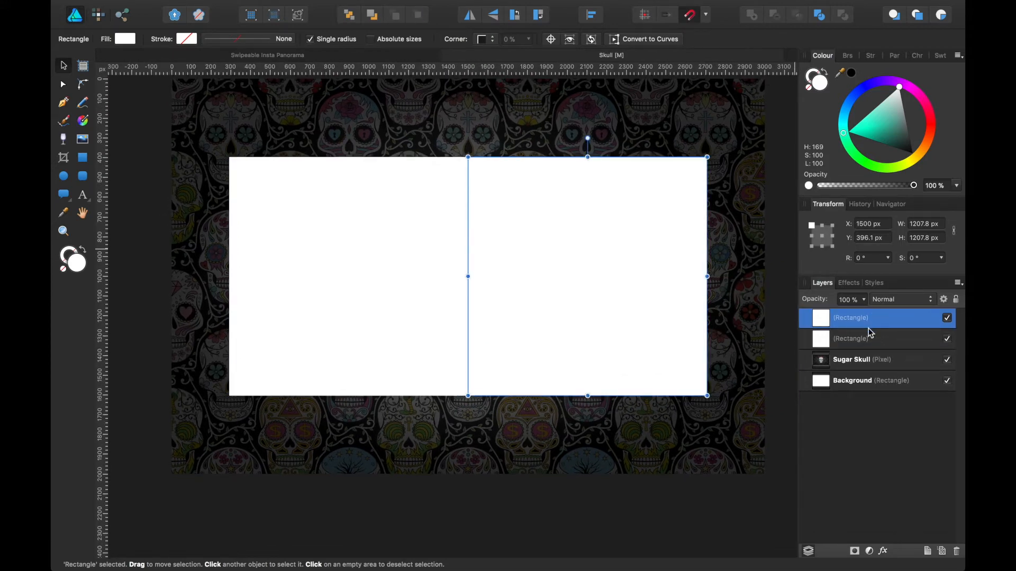
click(851, 338)
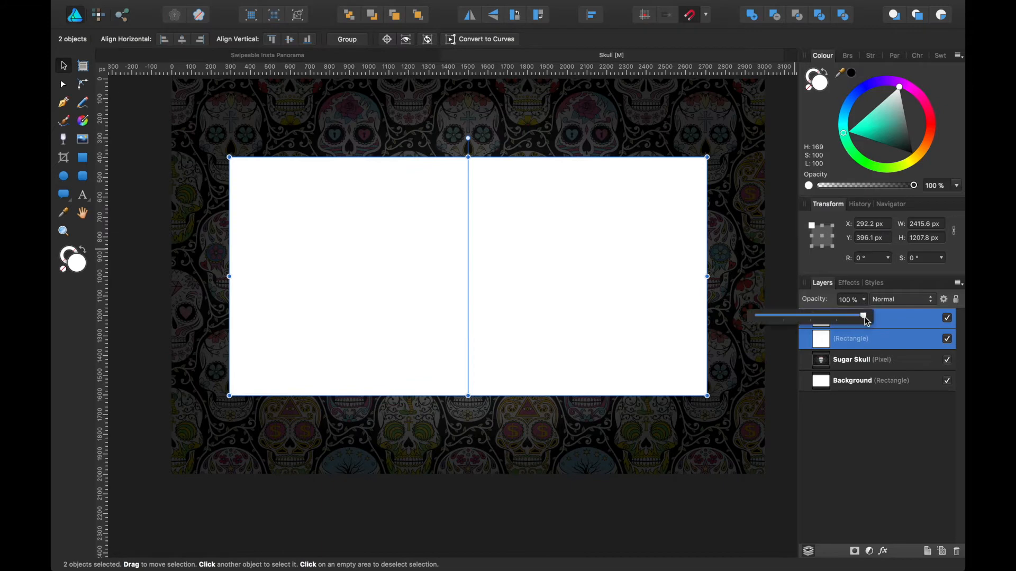
drag(863, 317, 836, 318)
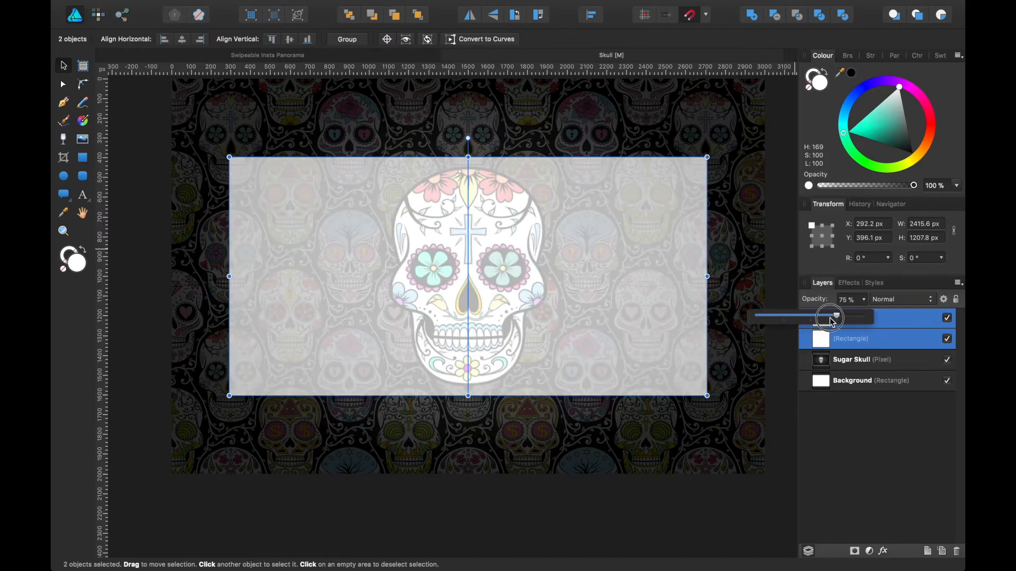
drag(831, 318, 810, 318)
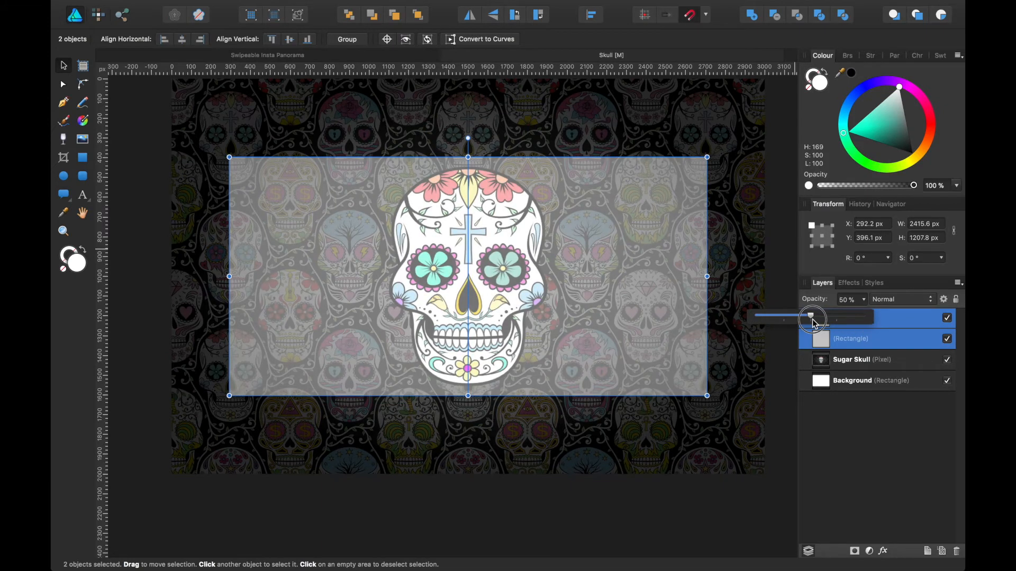
drag(810, 317, 862, 317)
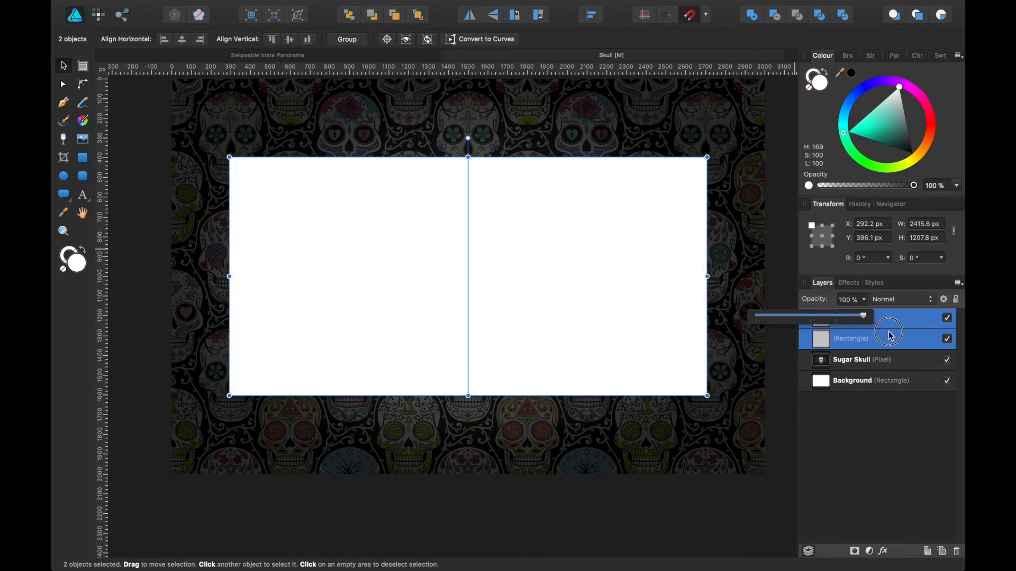
click(851, 360)
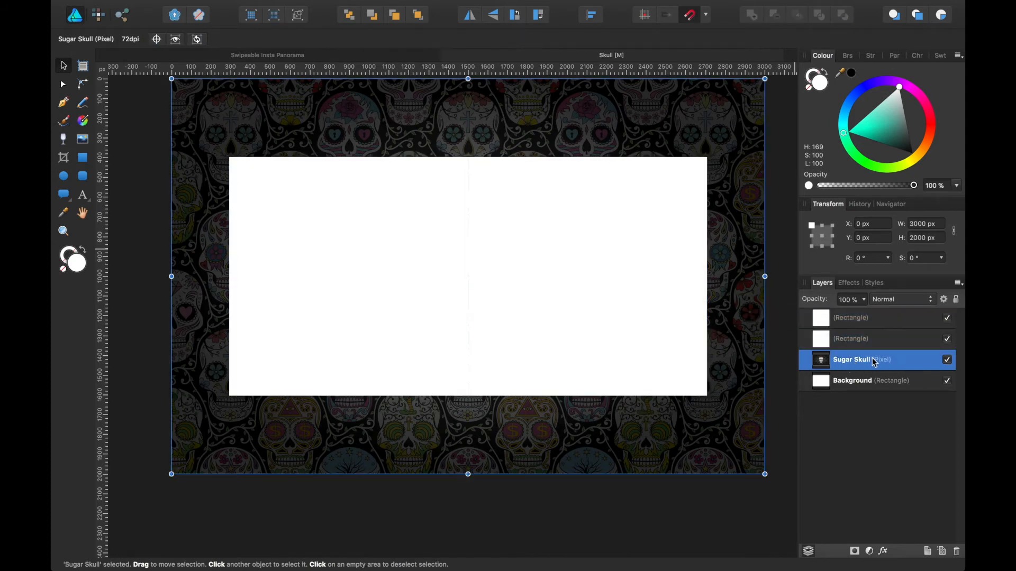
mouse_move(855, 364)
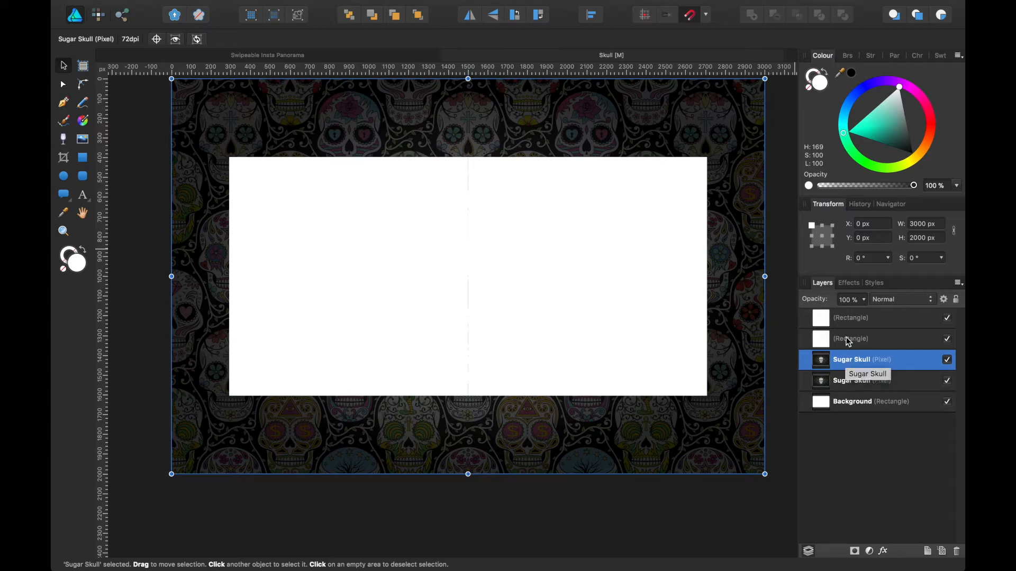
mouse_move(855, 360)
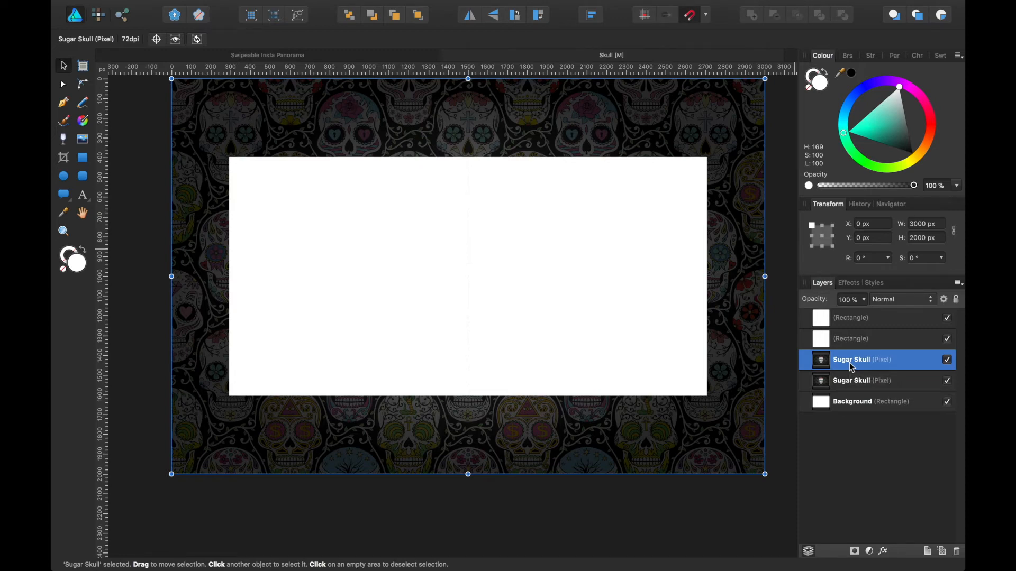
- Clip Sugar Skull copies into the rectangles and rename the left tile 1, the right 2
click(851, 317)
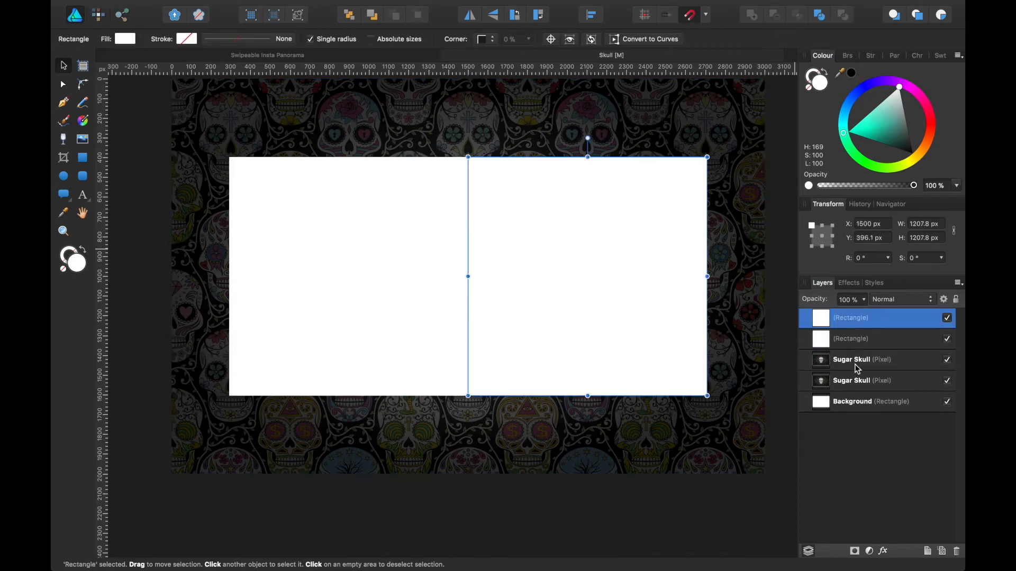
click(862, 360)
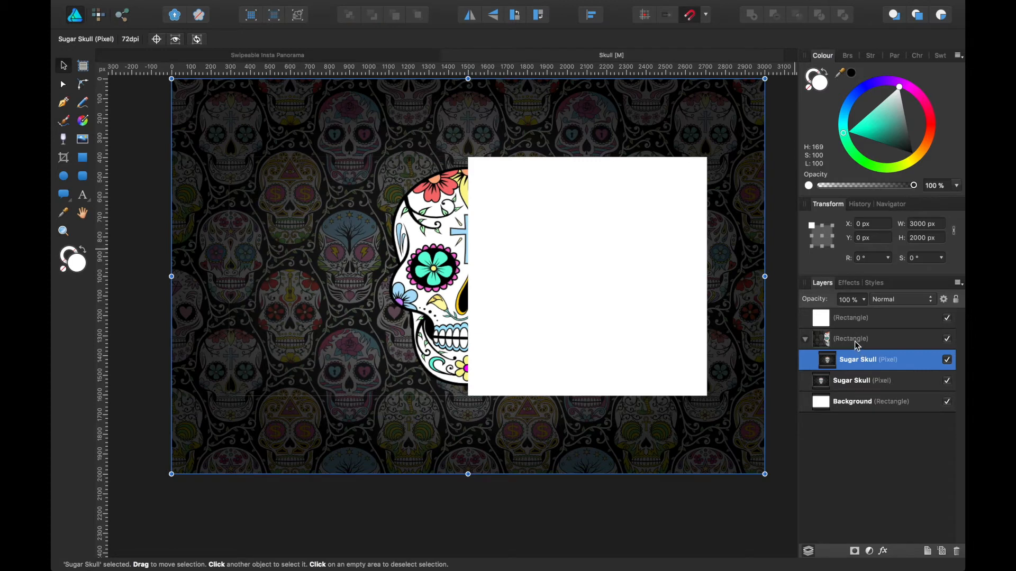
click(850, 338)
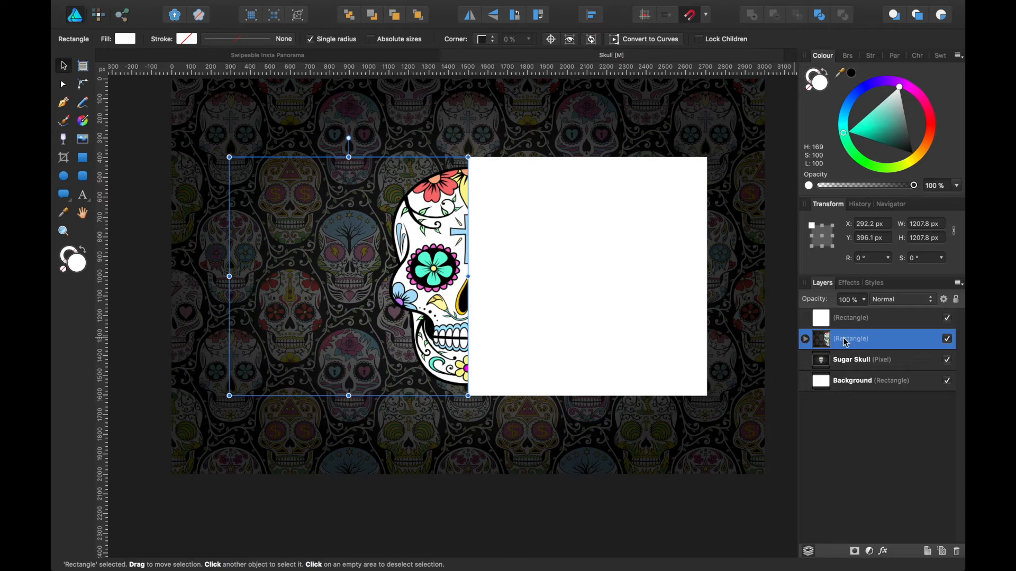
double_click(851, 338)
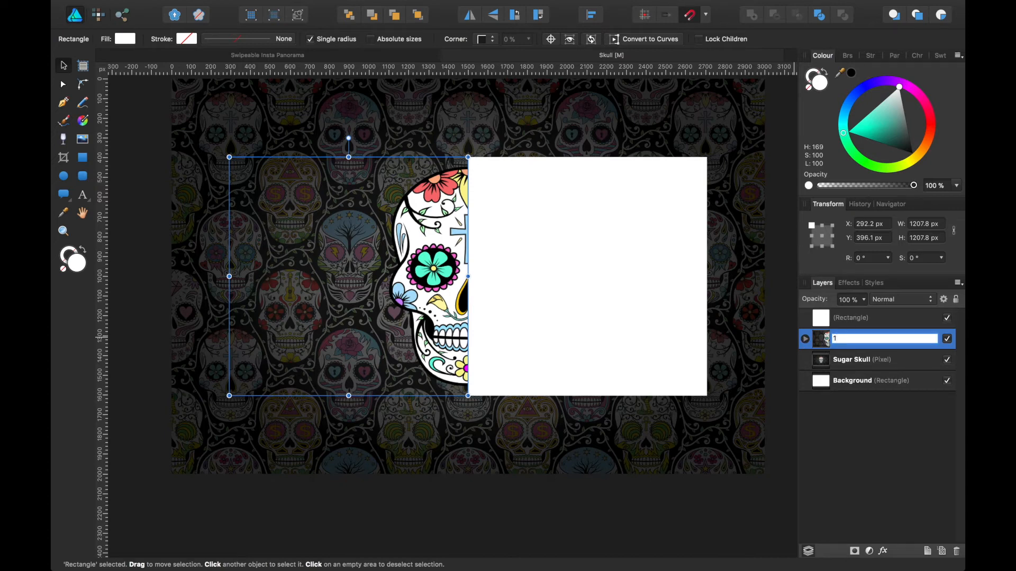
click(852, 360)
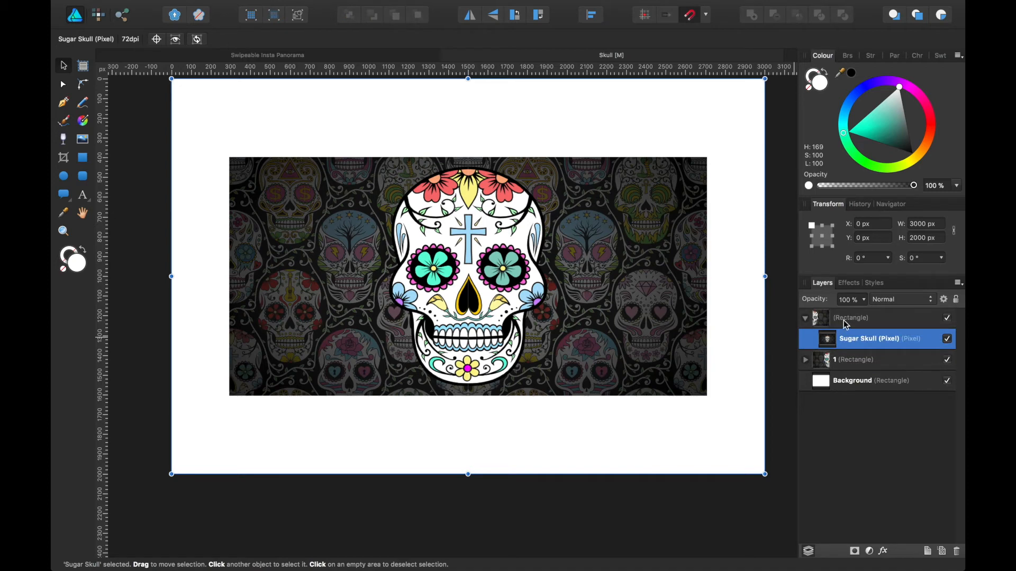
click(851, 317)
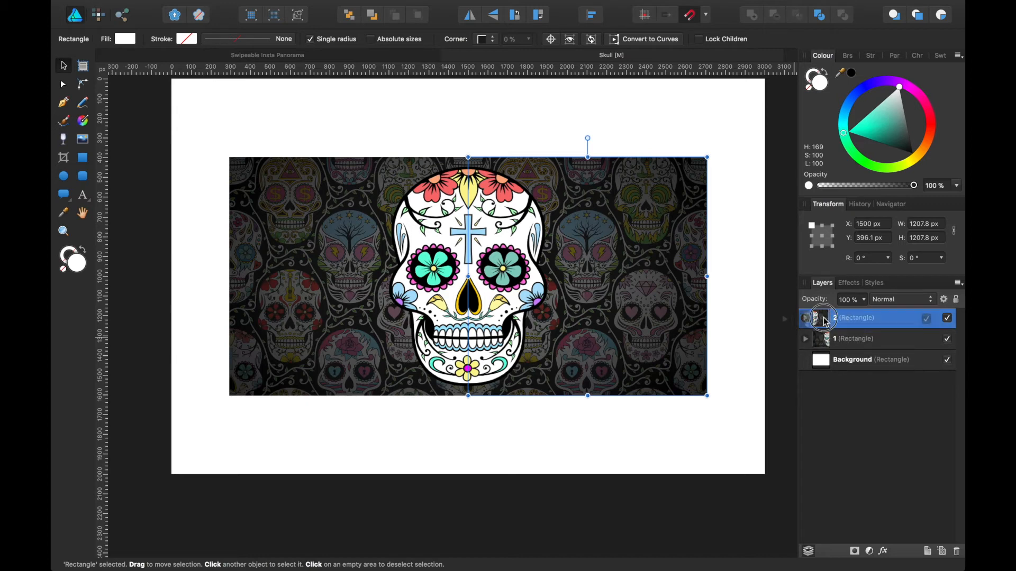
click(854, 338)
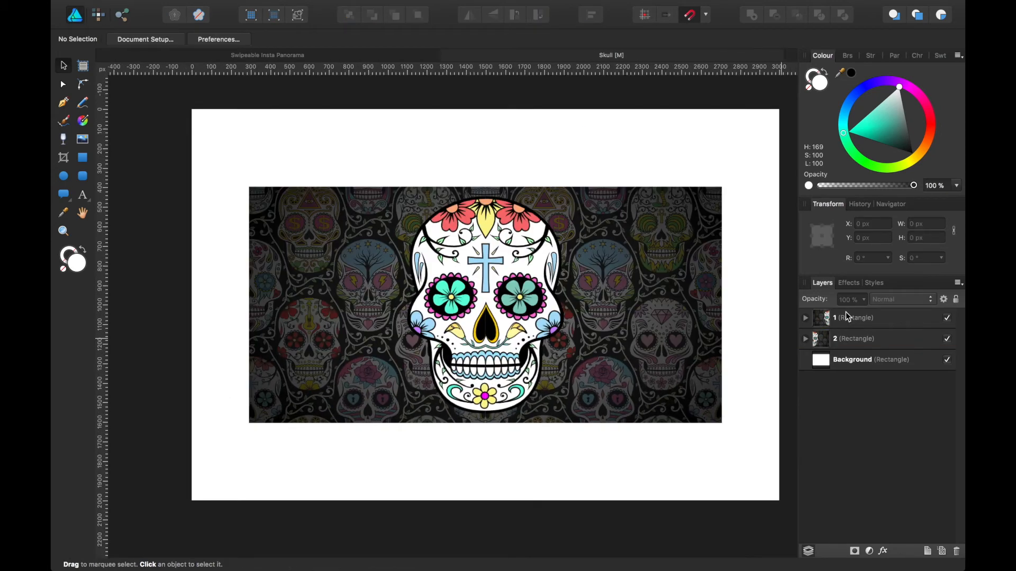
- Export tile 1 as a JPEG with Area set to Selection with background, saved as Skull 1
click(854, 317)
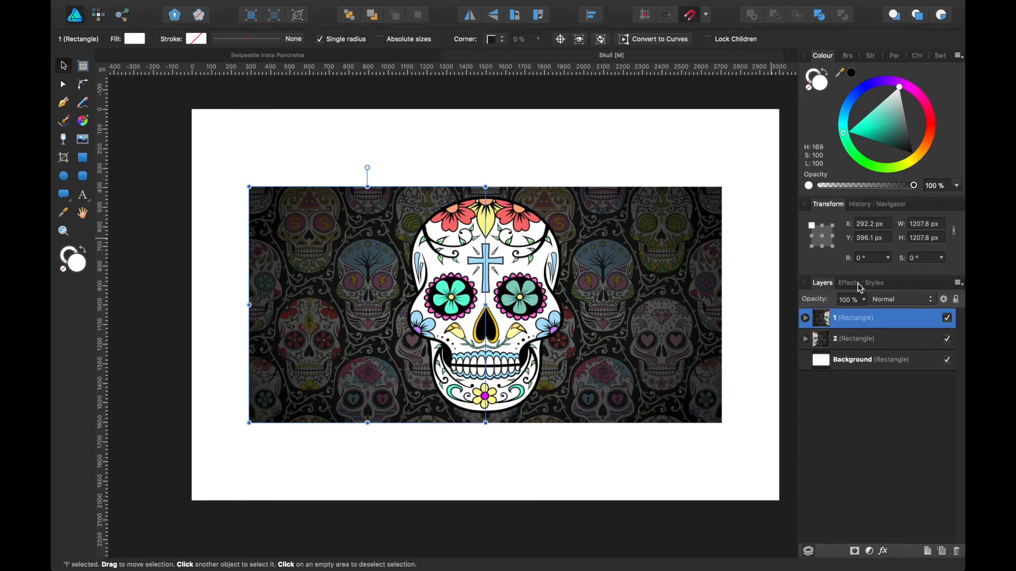
mouse_move(531, 184)
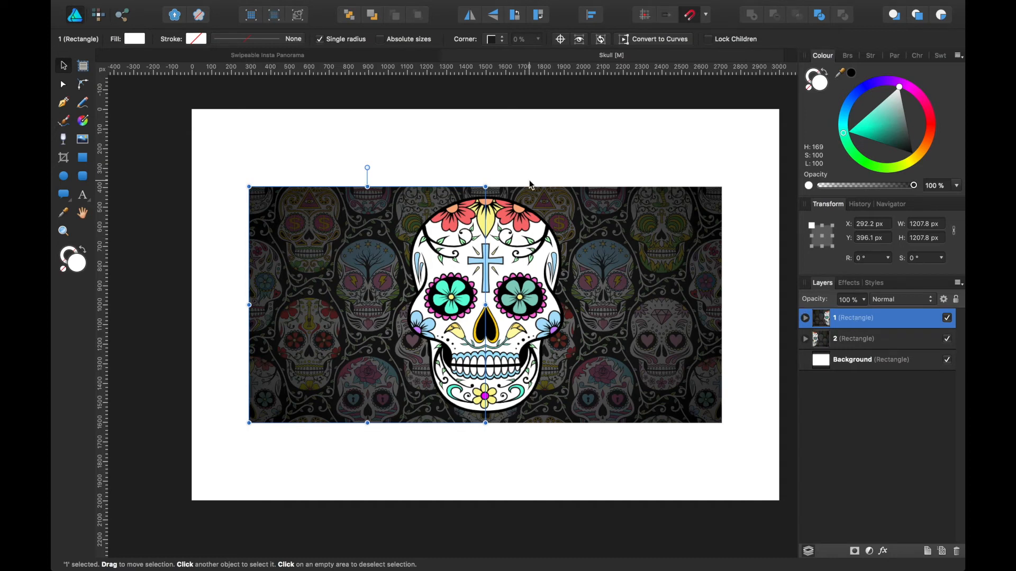
mouse_move(161, 5)
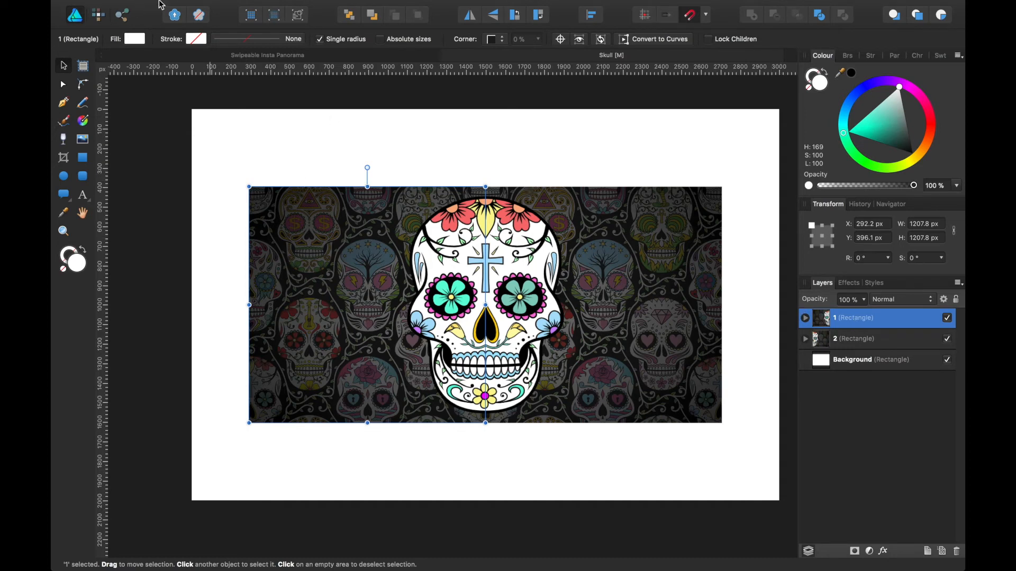
click(177, 7)
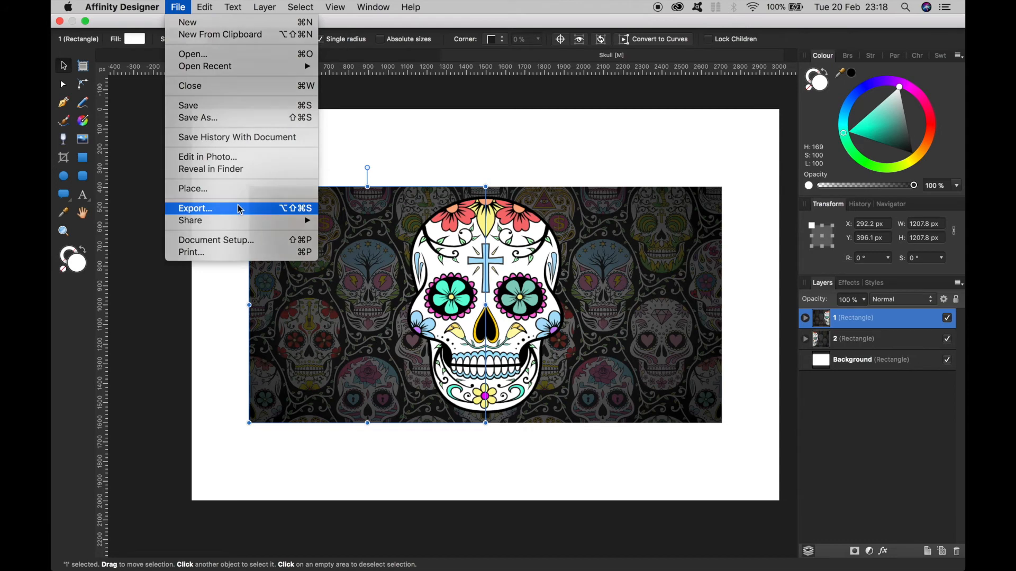
click(195, 208)
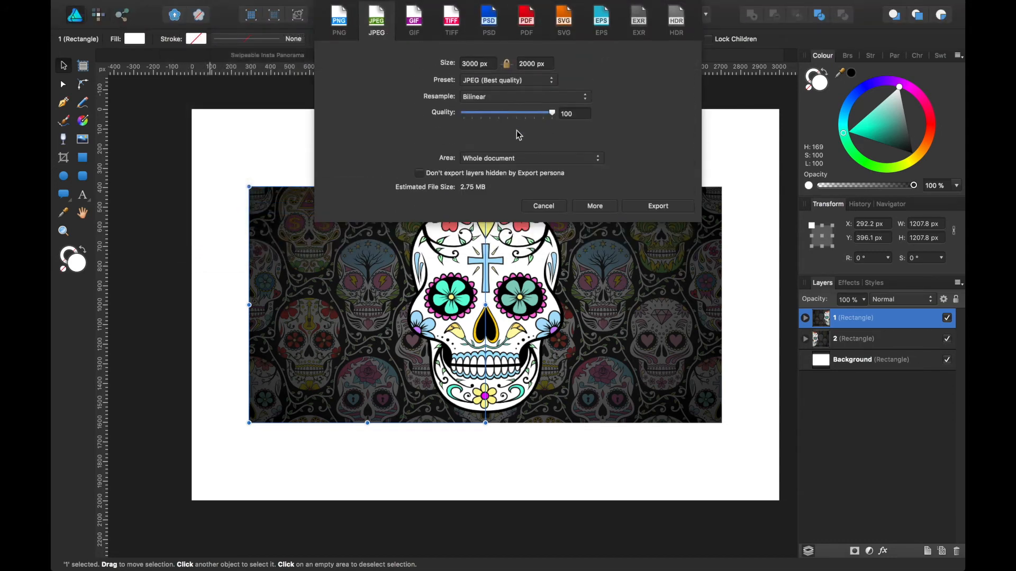
mouse_move(418, 285)
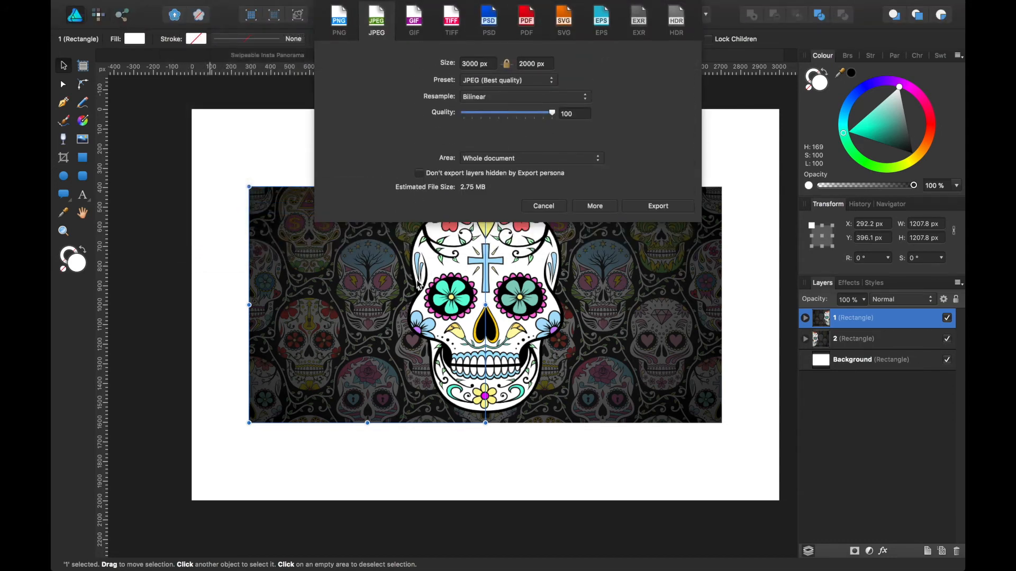
click(529, 158)
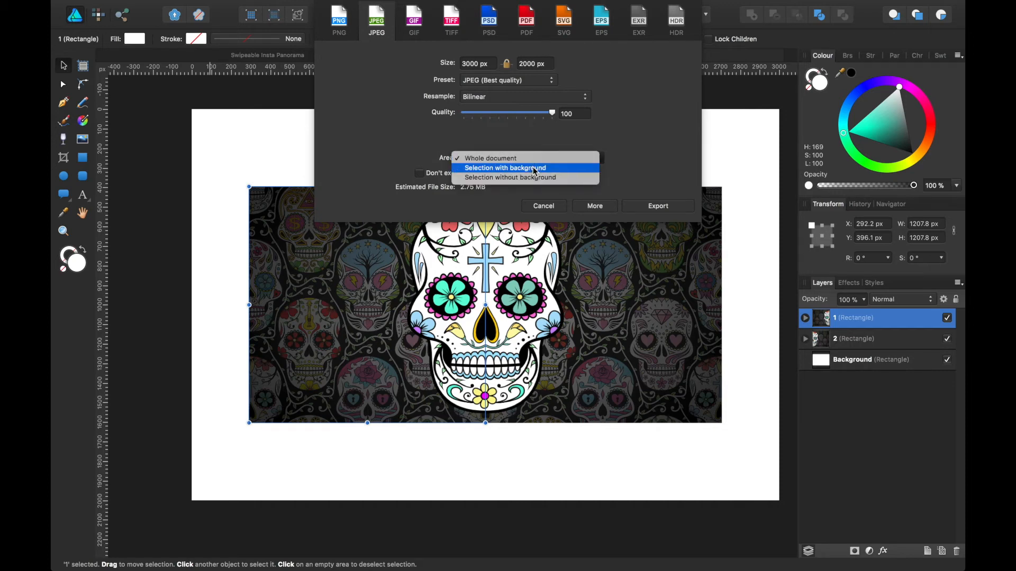
click(505, 168)
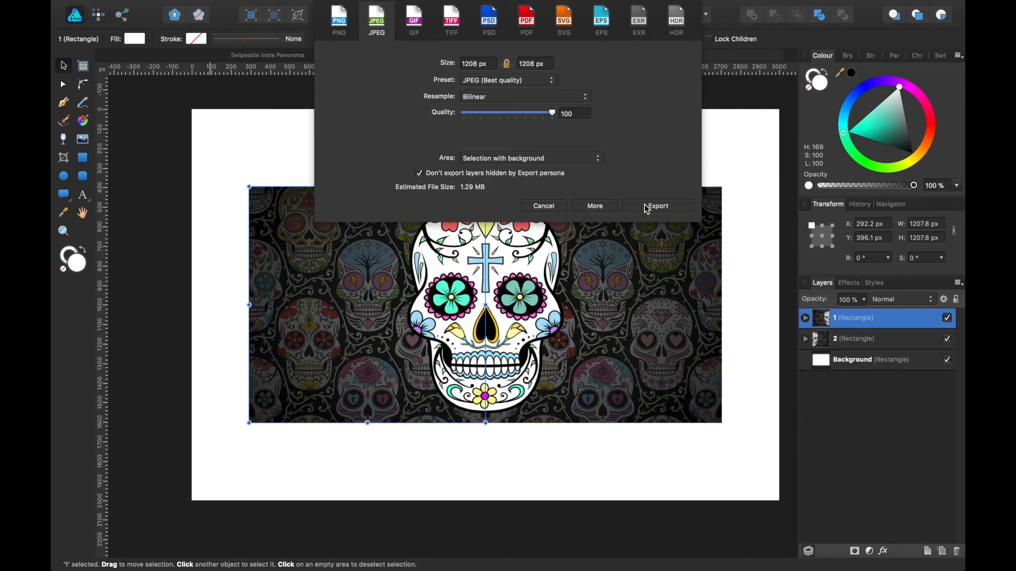
click(656, 206)
text(Skull 1)
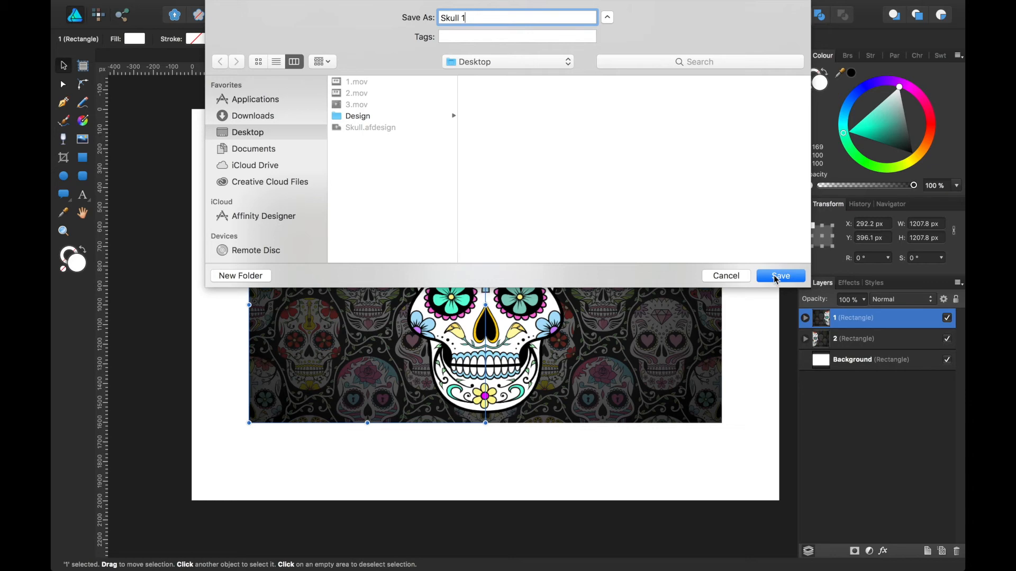
click(780, 275)
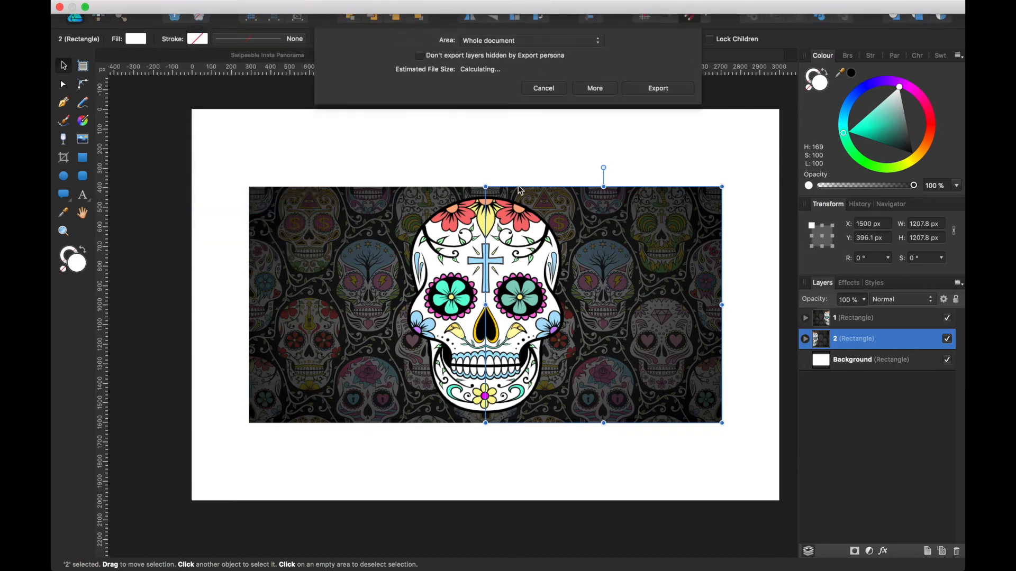
- Export tile 2 with Area set to Selection with background, saved as Skull 2
click(376, 16)
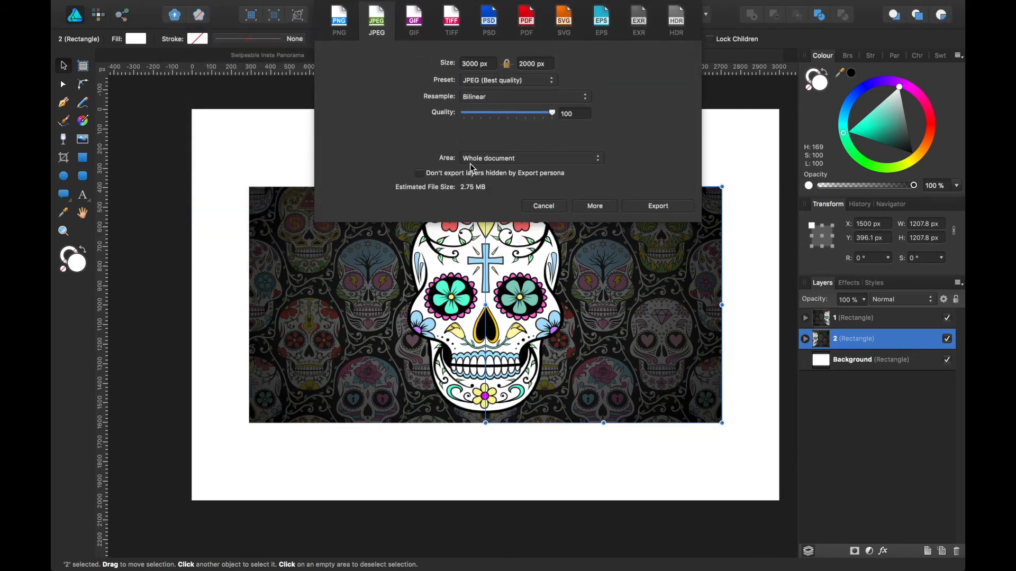
click(530, 157)
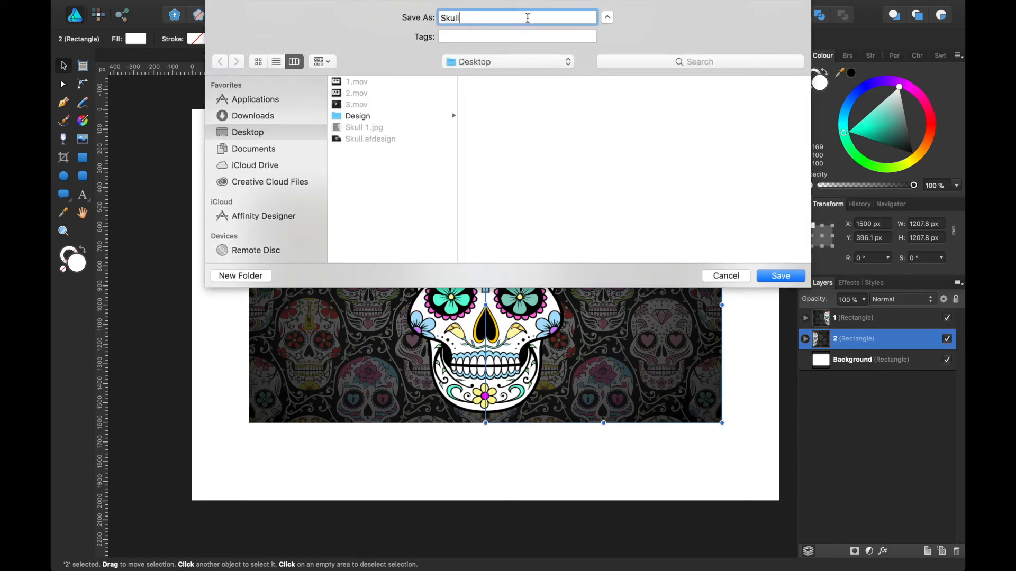
text(2)
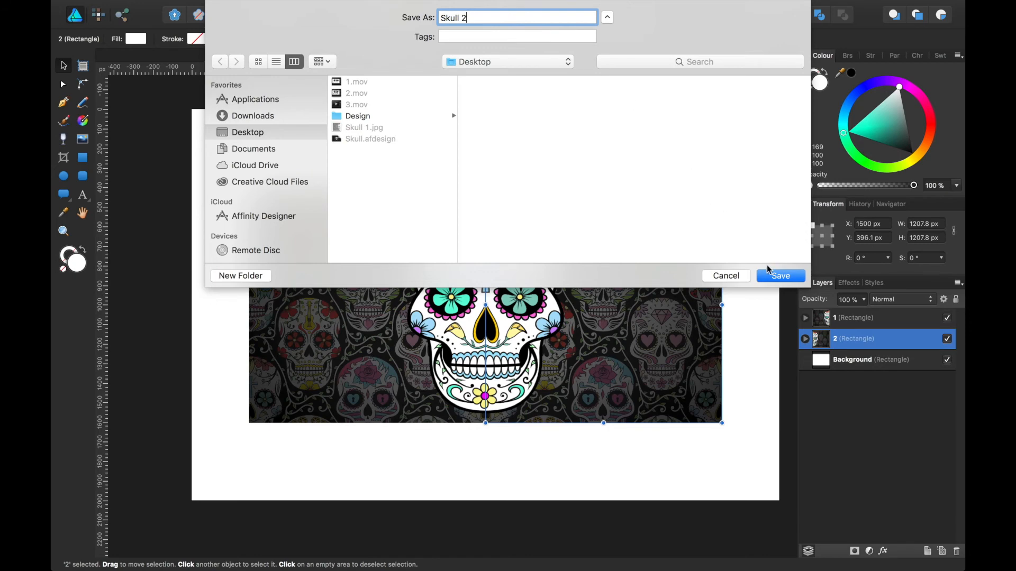
click(780, 275)
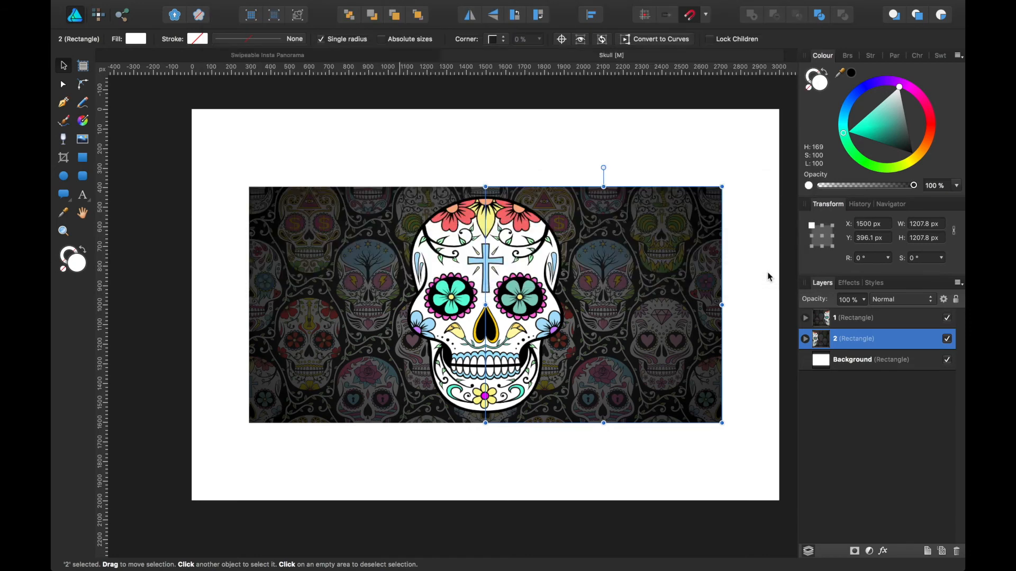